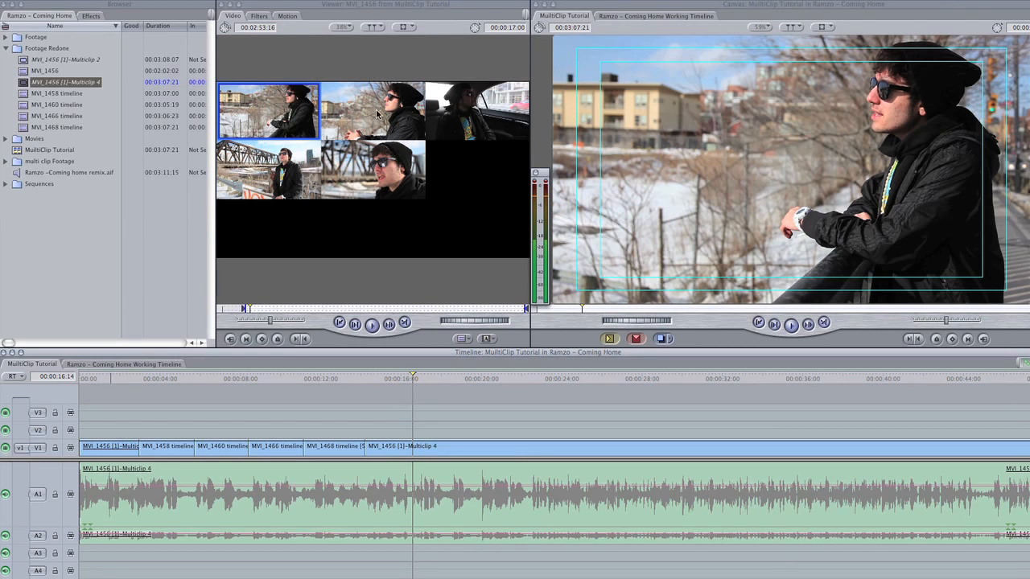
{"action": "mouse_move", "coordinate": [403, 444]}
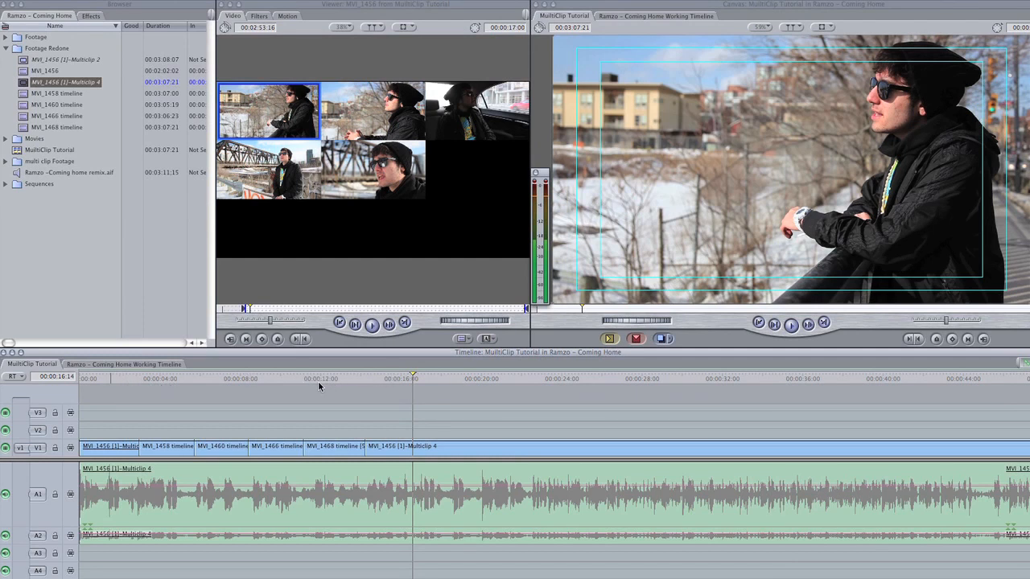
{"action": "mouse_move", "coordinate": [305, 395]}
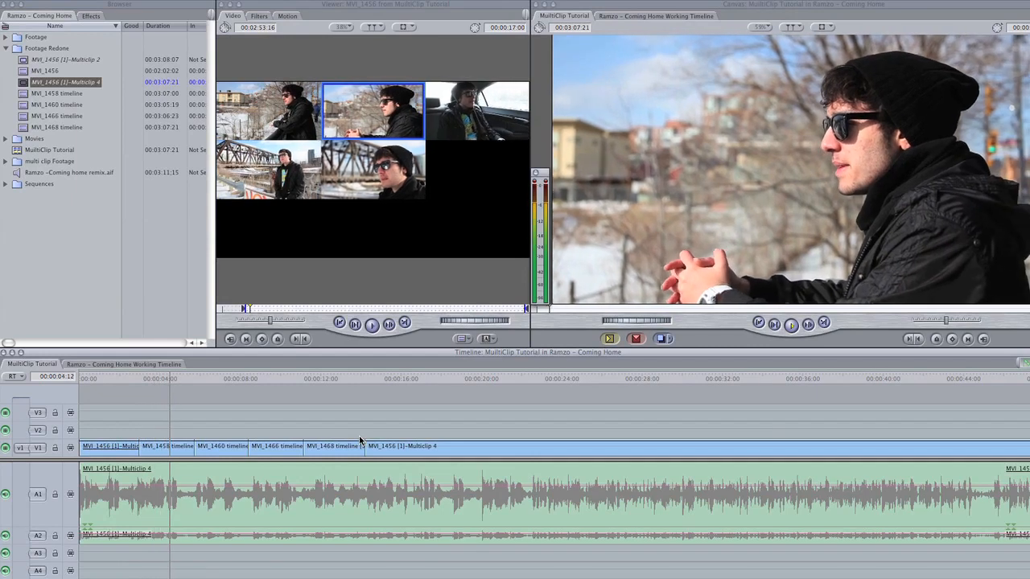
Switch the selected multiclip cuts to the MVI_1458 and MVI_1466 camera angles
{"action": "left_click", "coordinate": [477, 110]}
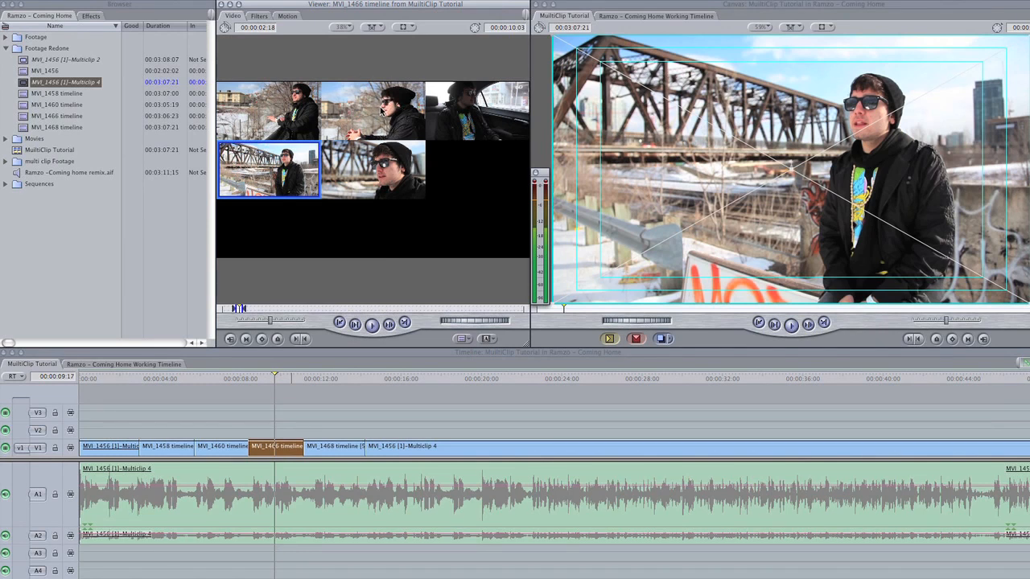
{"action": "left_click", "coordinate": [248, 379]}
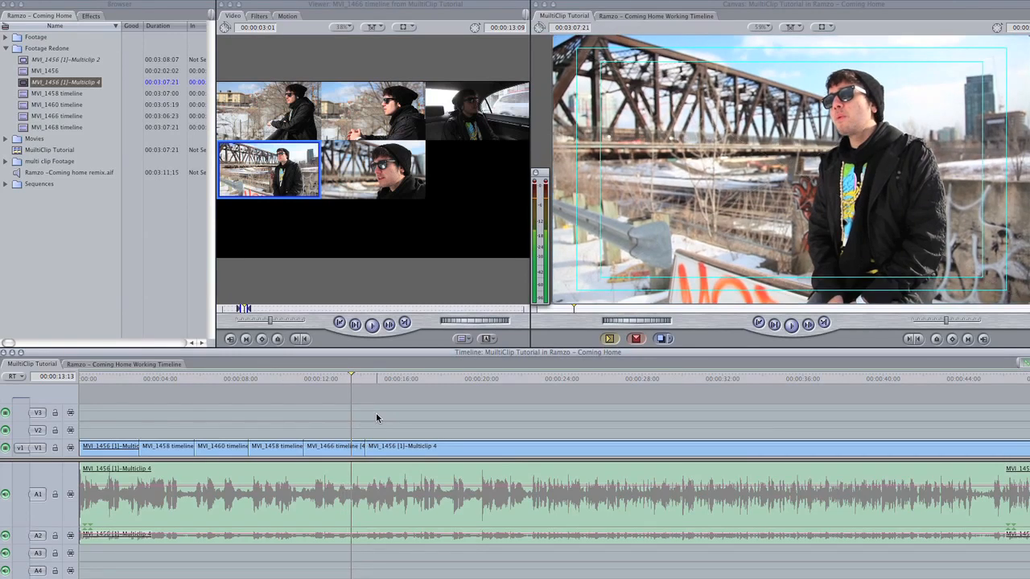
{"action": "mouse_move", "coordinate": [373, 418]}
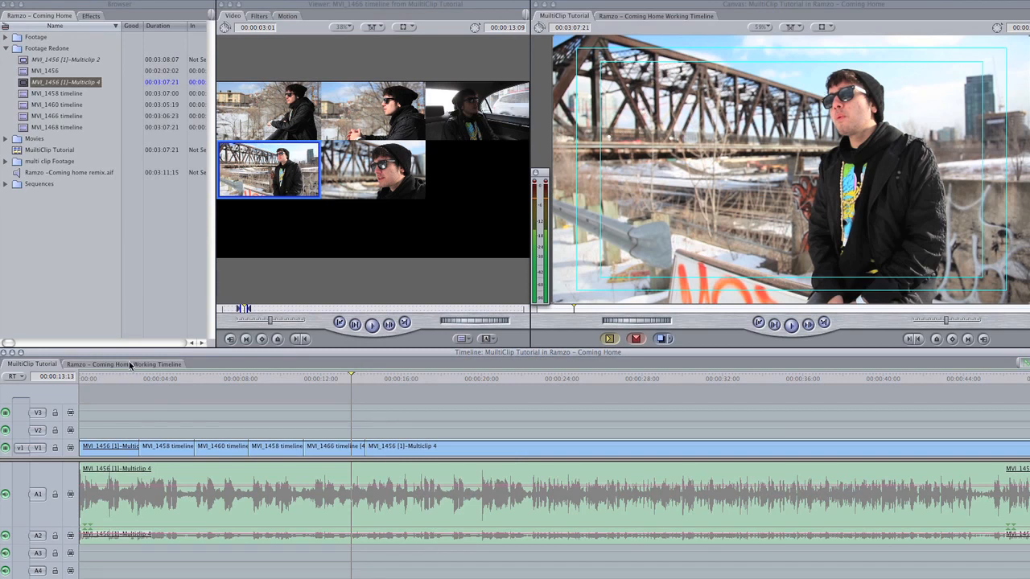
Bring up the 'Ramzo – Coming Home Working Timeline' tab in the Timeline window
{"action": "left_click", "coordinate": [123, 363]}
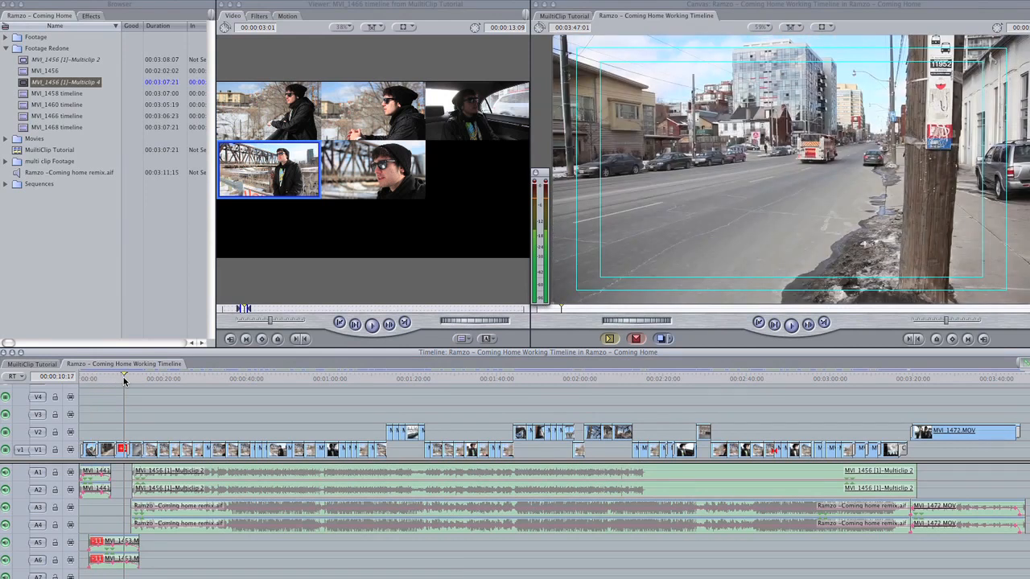
{"action": "mouse_move", "coordinate": [146, 418]}
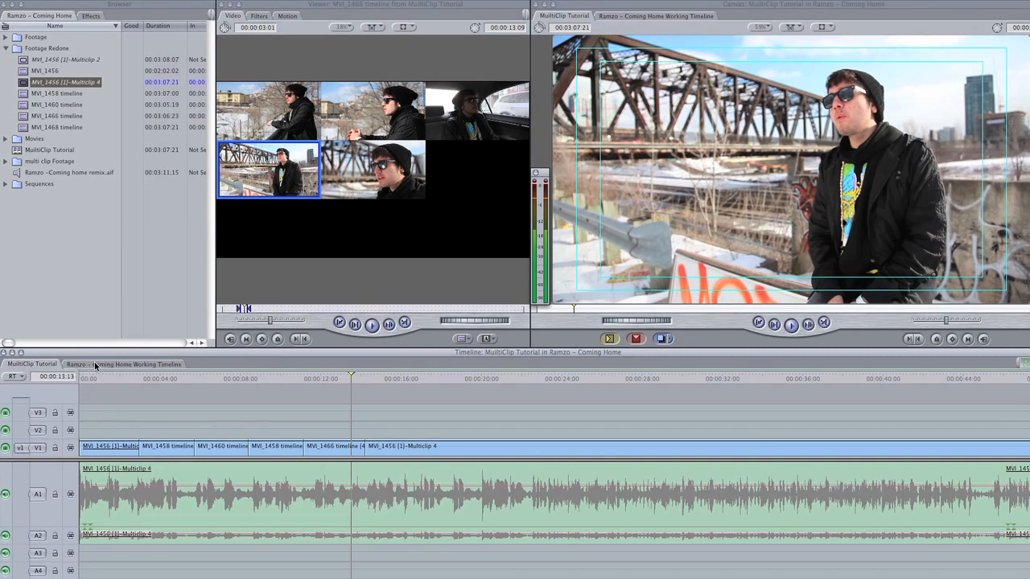
{"action": "left_click", "coordinate": [123, 363]}
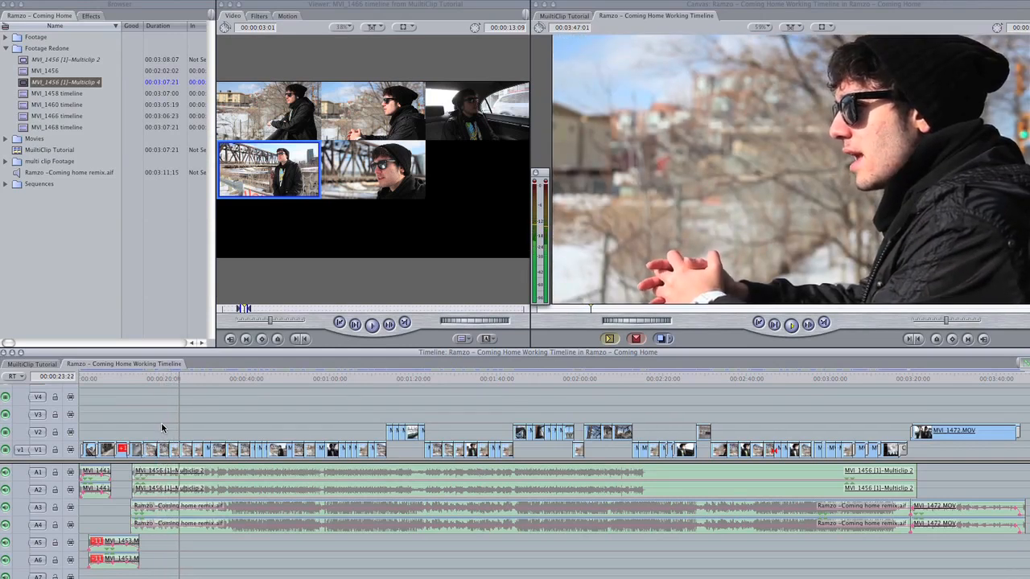
{"action": "left_click", "coordinate": [177, 379]}
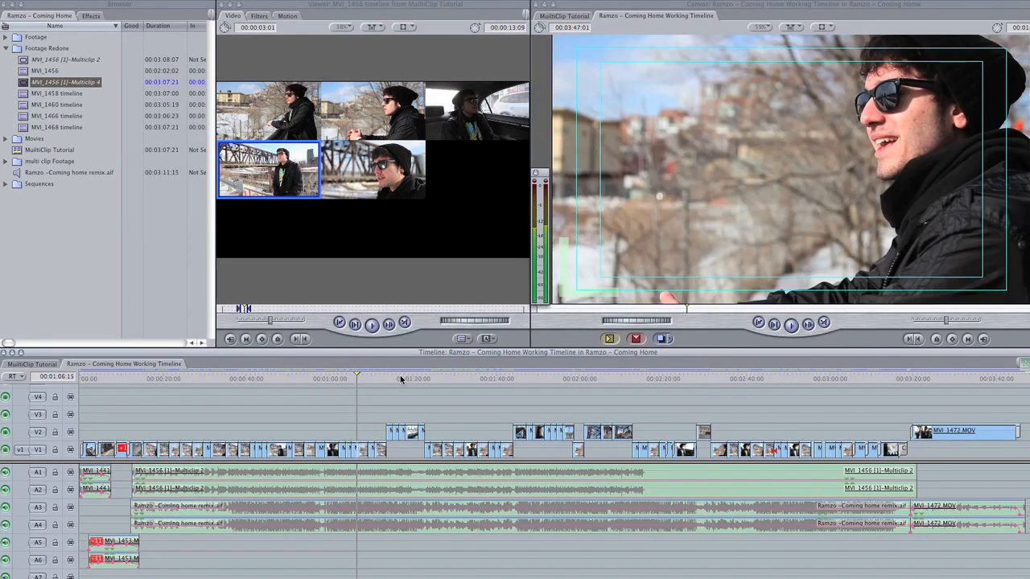
{"action": "left_click", "coordinate": [390, 379]}
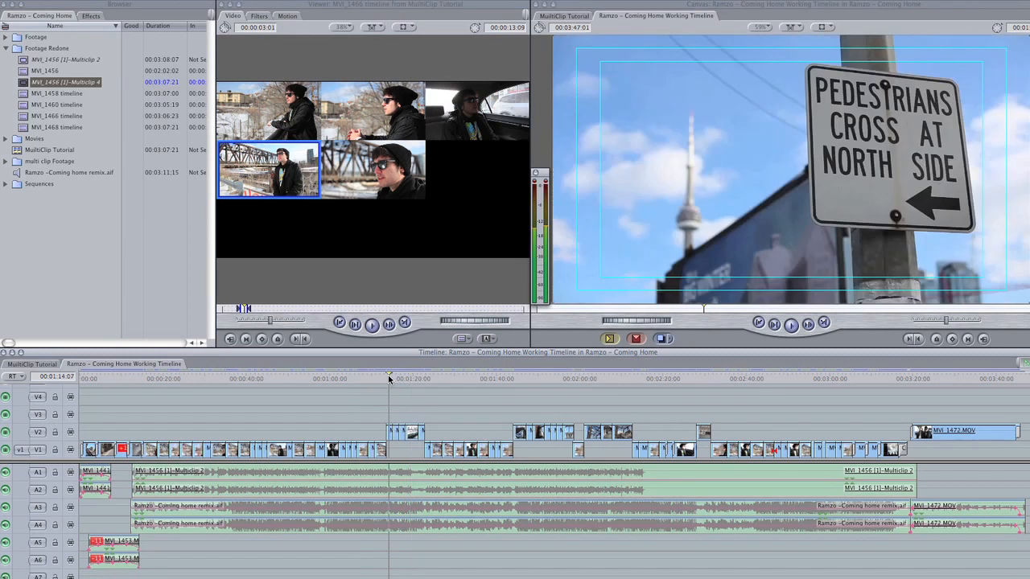